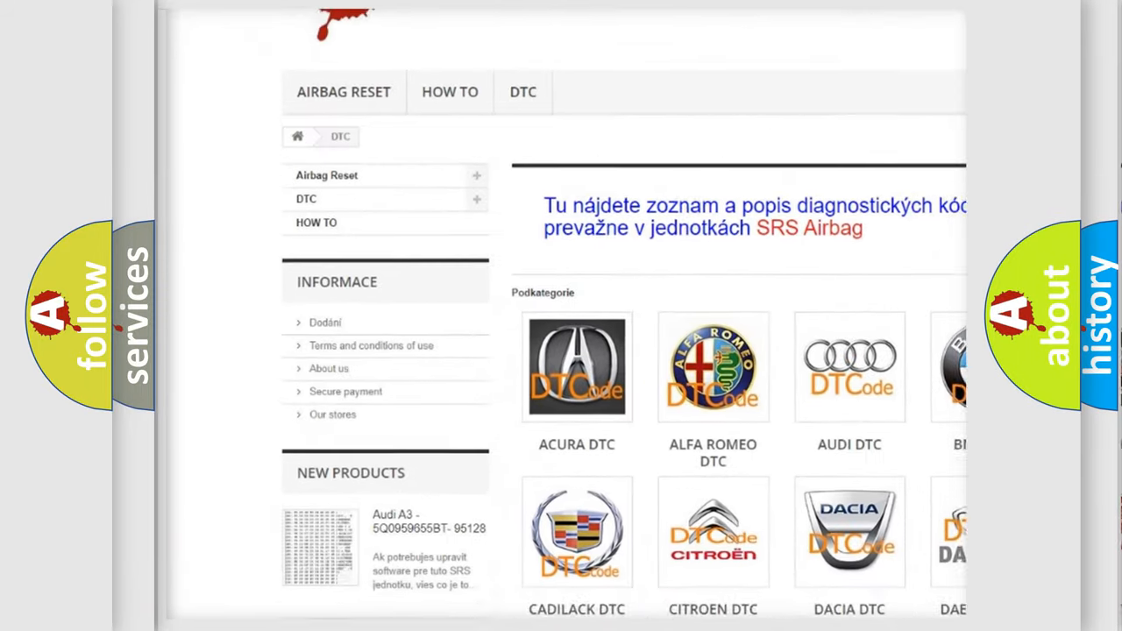
Step: Scroll down the DTC page past the Acura, Alfa Romeo, Audi, Cadillac, Citroen and Dacia categories
scroll("down", 3)
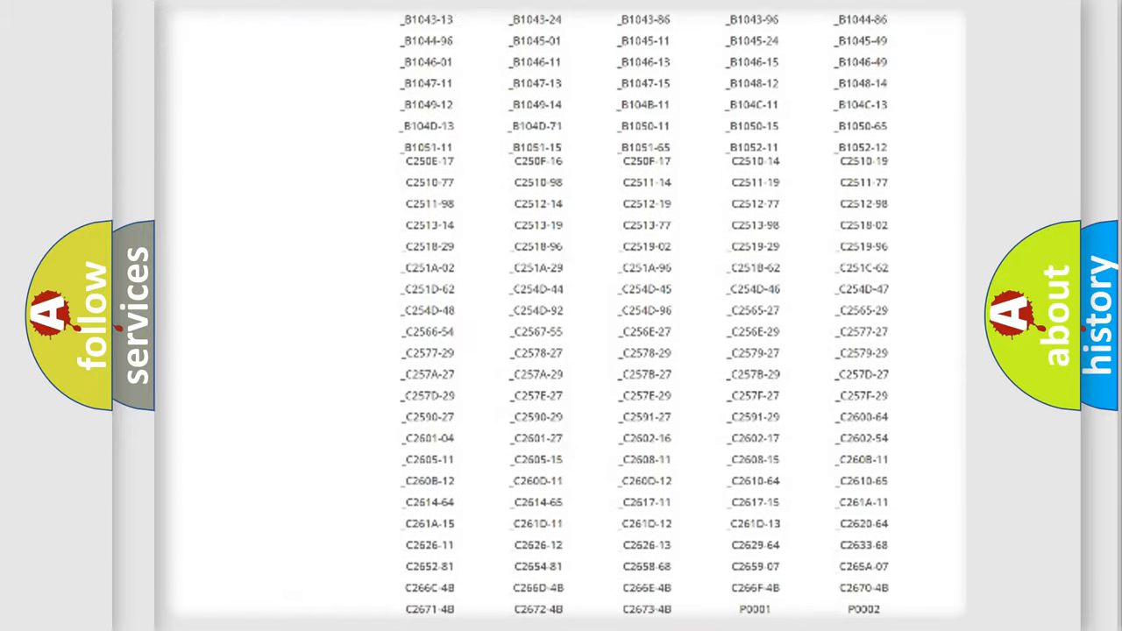
Step: Scroll the DTC code list, then advance to P007C split into hex digits 007C with a bits column
scroll("up", 3)
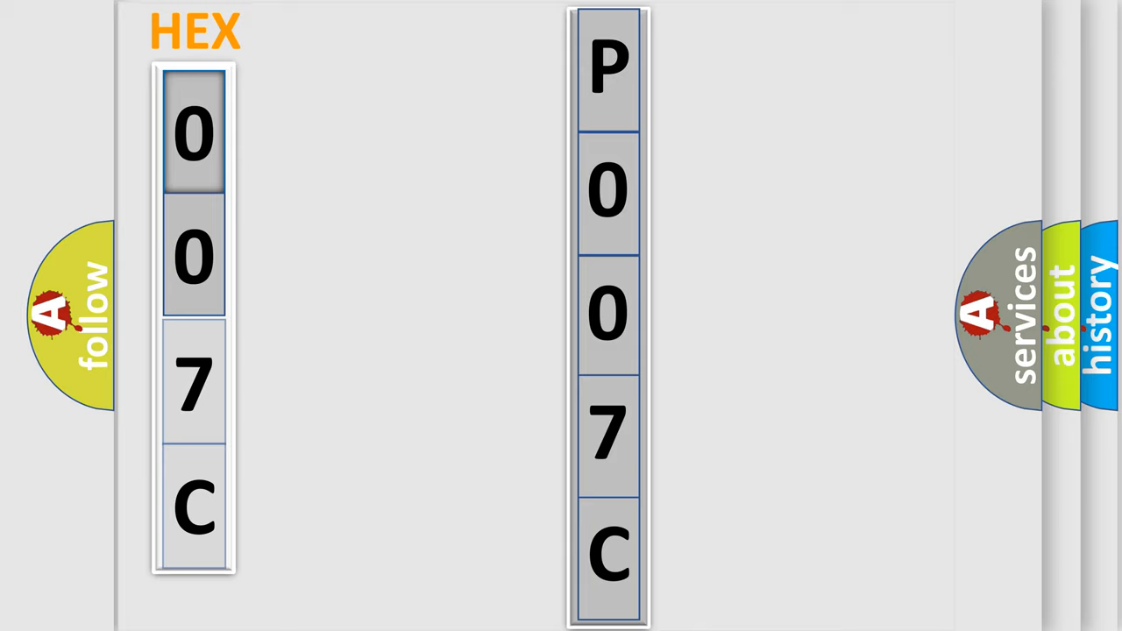
left_click(192, 136)
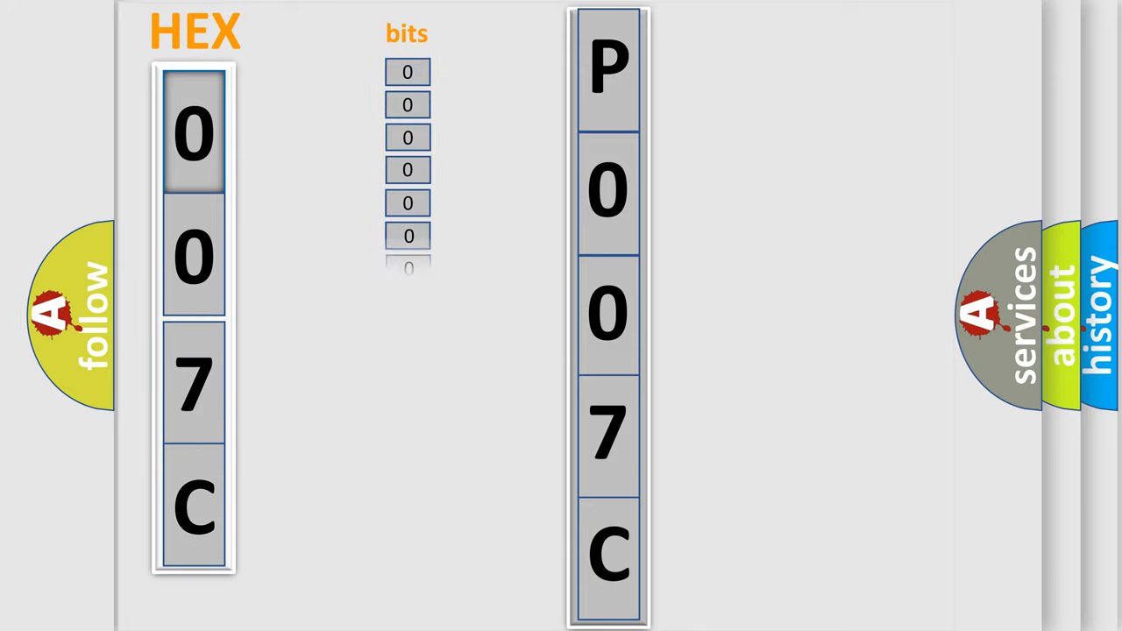